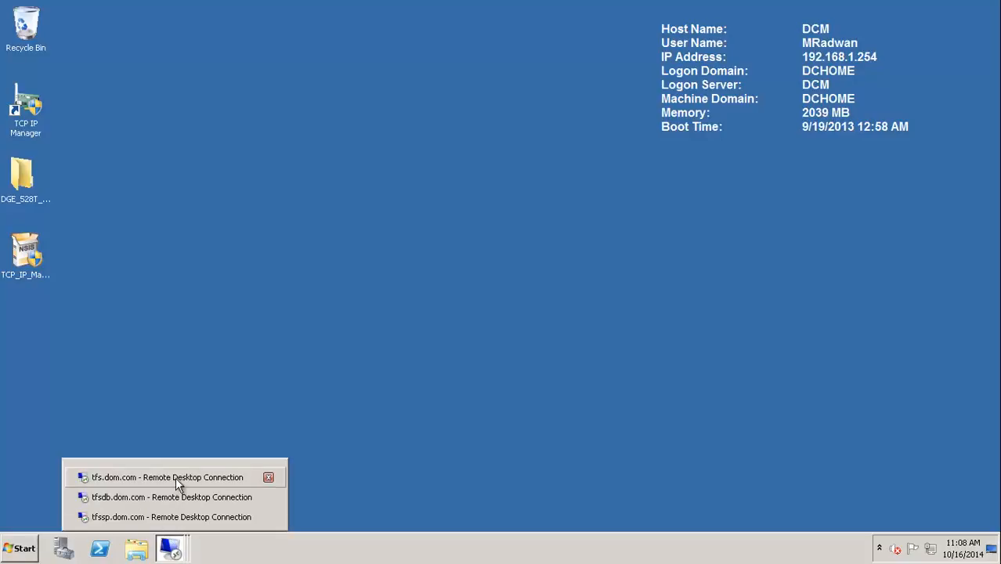
- Bring the tfs.dom.com remote session forward and widen the Command Prompt showing quiesce output
click(166, 477)
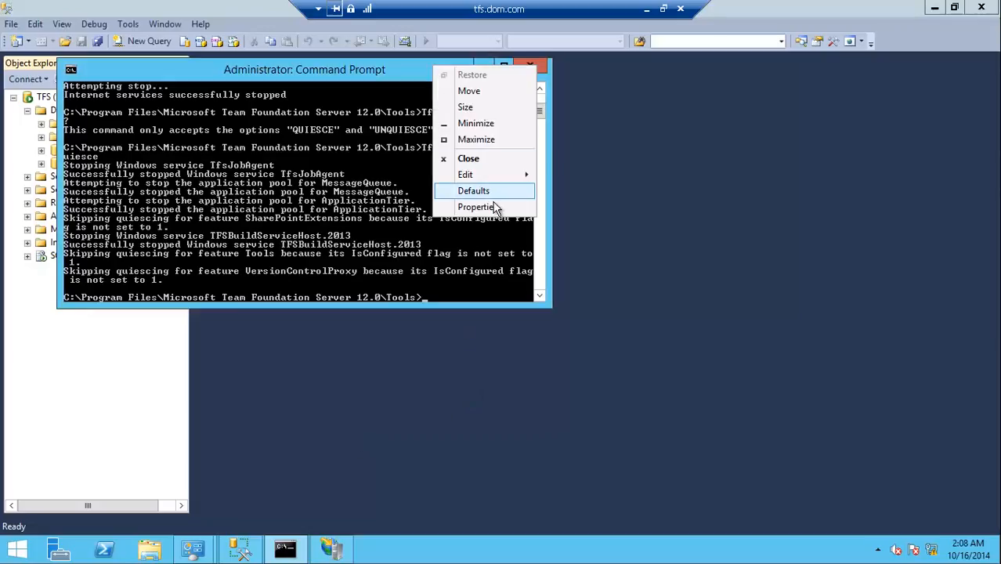
click(476, 206)
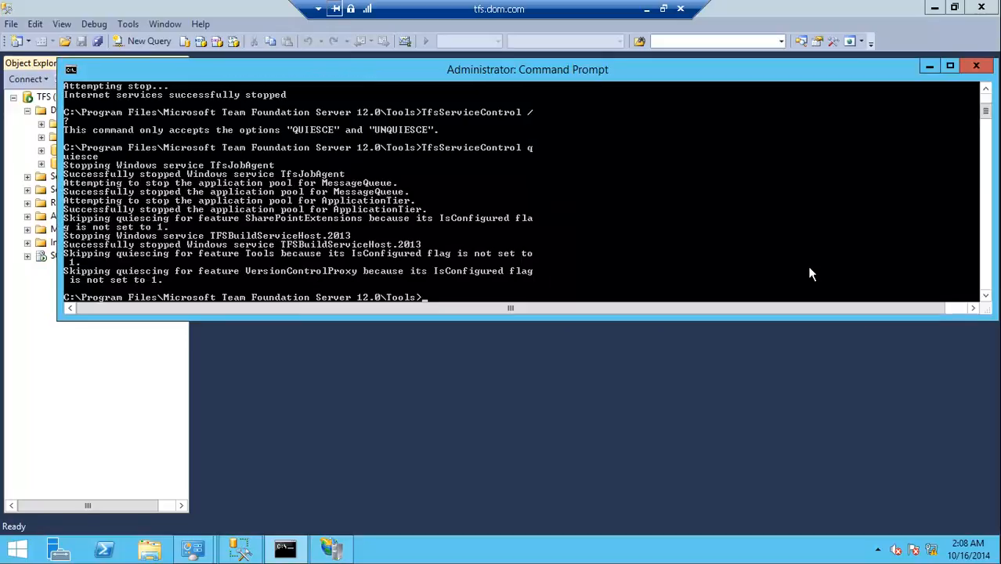
- Run TfsBackup.exe and connect to the TFSDB.Dom.com SQL instance to list its databases
text(TfsBackup.exe)
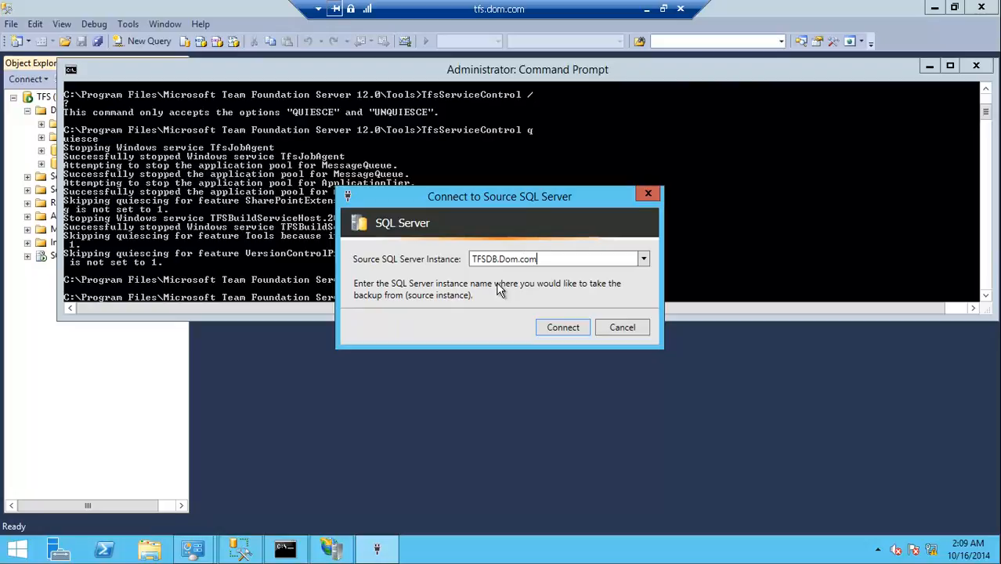
click(563, 327)
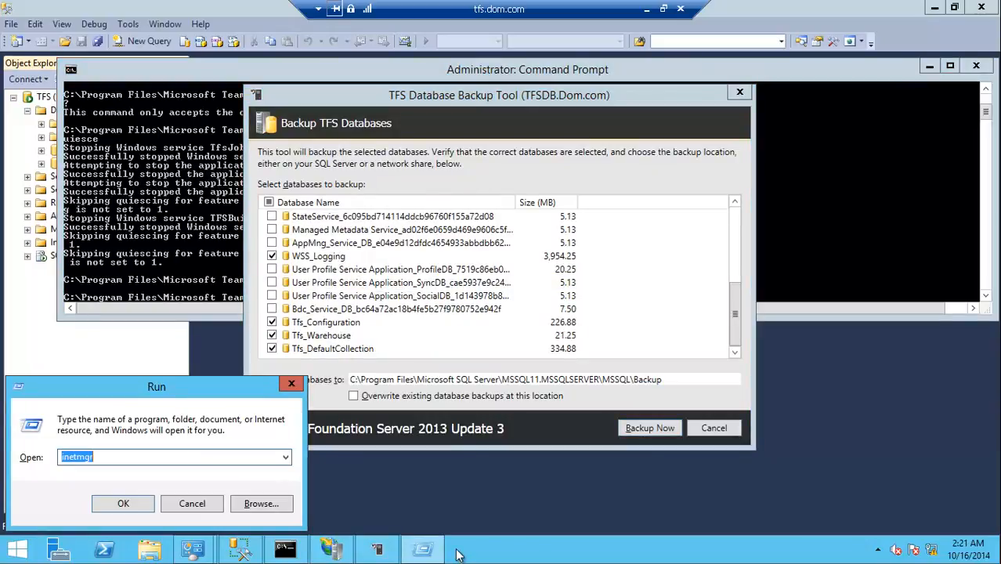
- Browse \\tfs.dom.com, confirm the DBs Share folder is empty, and return to the backup tool
text(\\tfs)
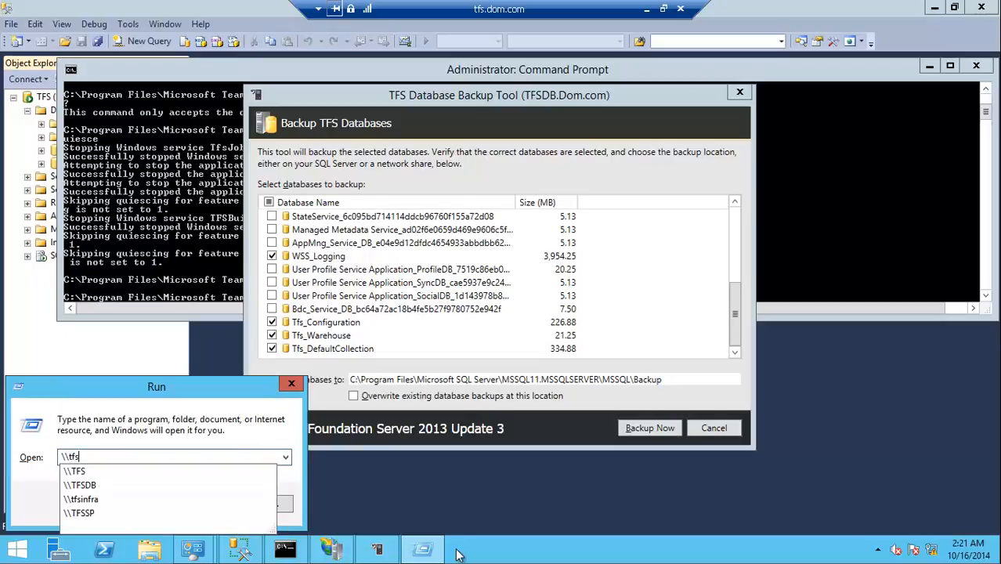
text(.do)
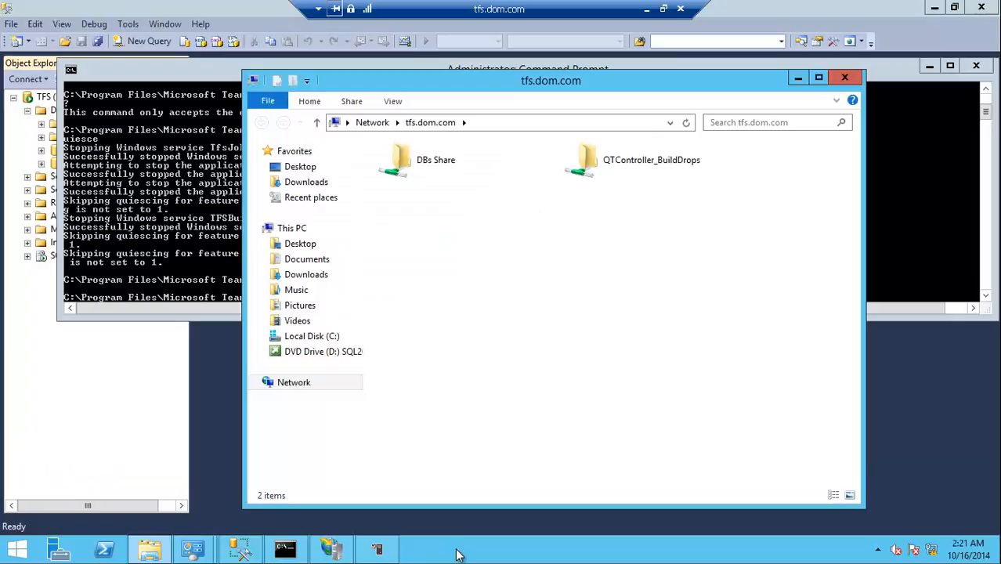
double_click(436, 160)
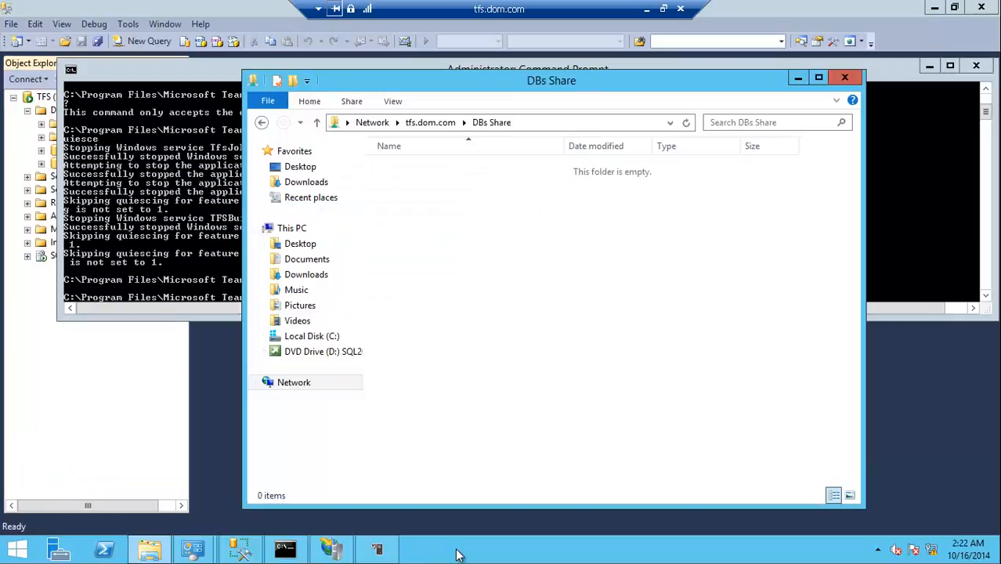
click(501, 122)
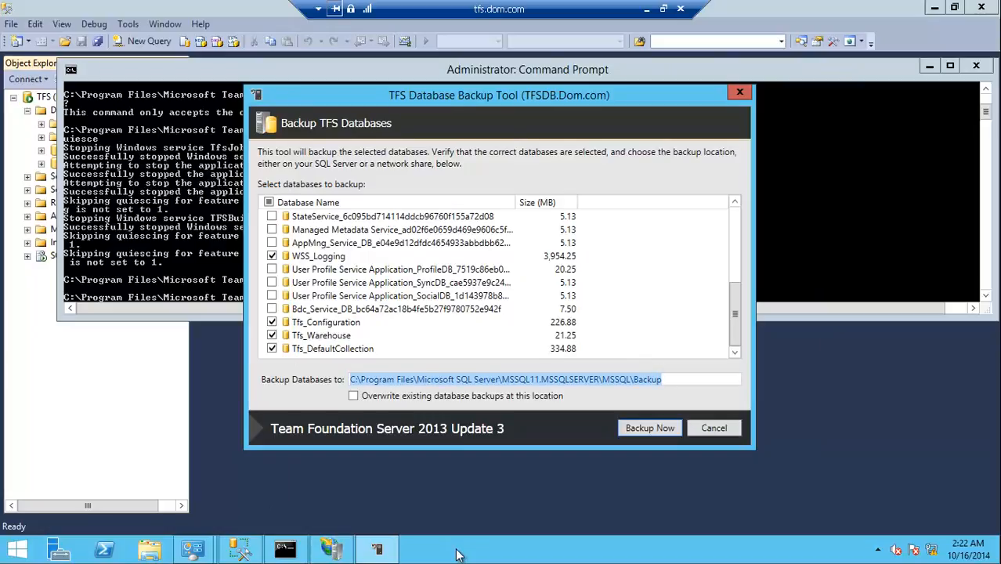
- Target \\tfs.dom.com\DBs Share with all databases selected and overwrite of existing backups enabled
text(\\tfs.dom.com\DBs Share)
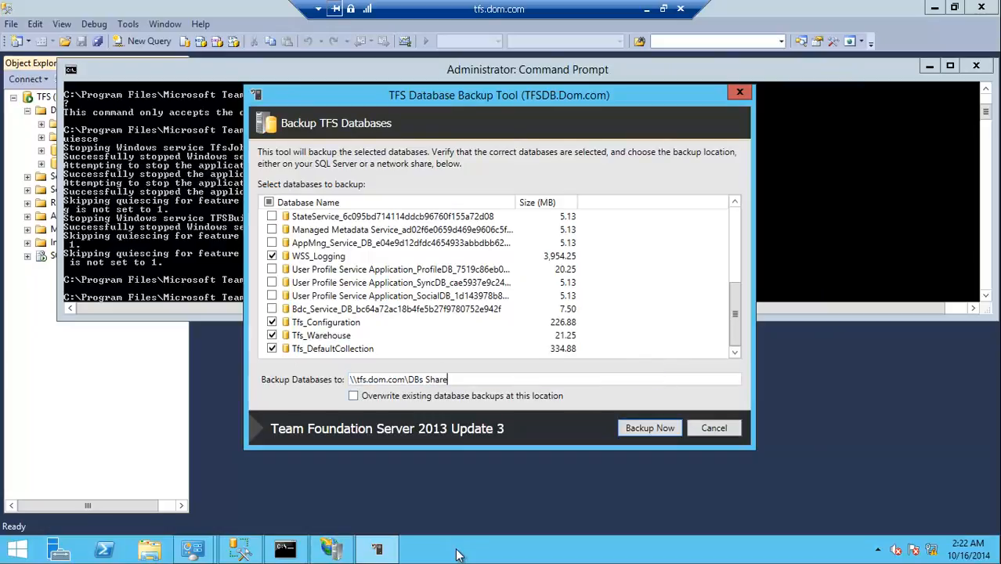
click(355, 395)
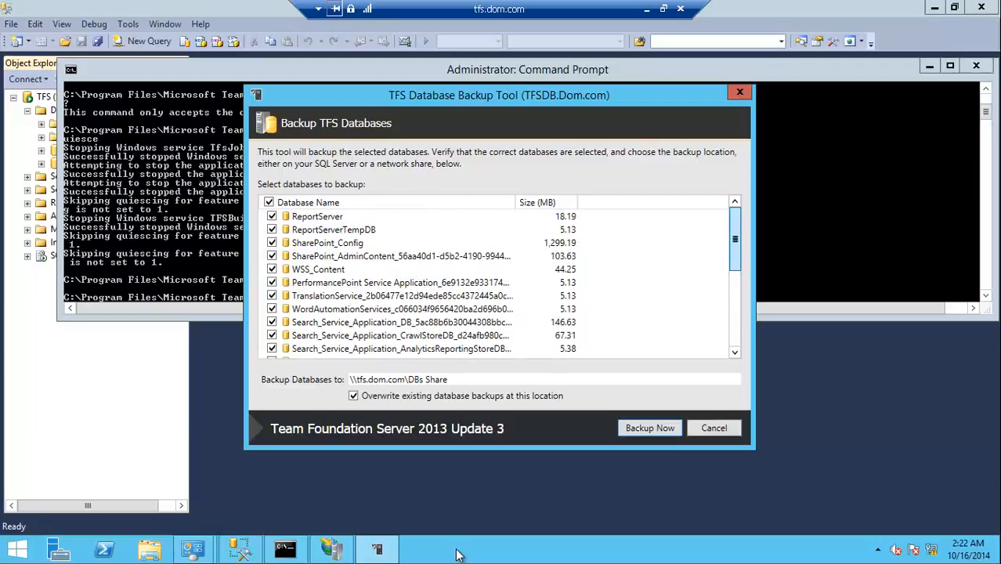
scroll(down, 3)
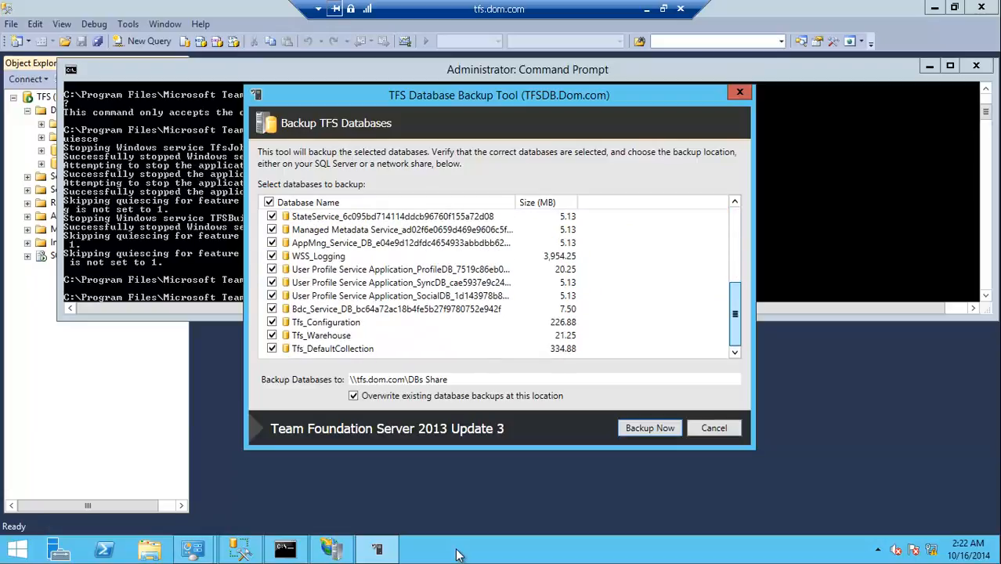
scroll(down, 3)
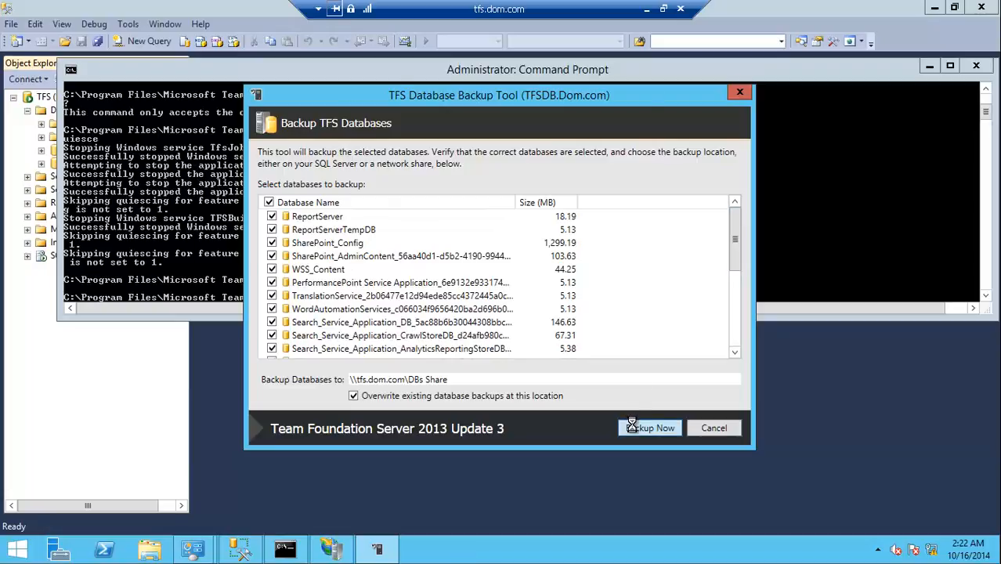
- Start the backup and let it finish with every database reporting Succeeded
click(649, 428)
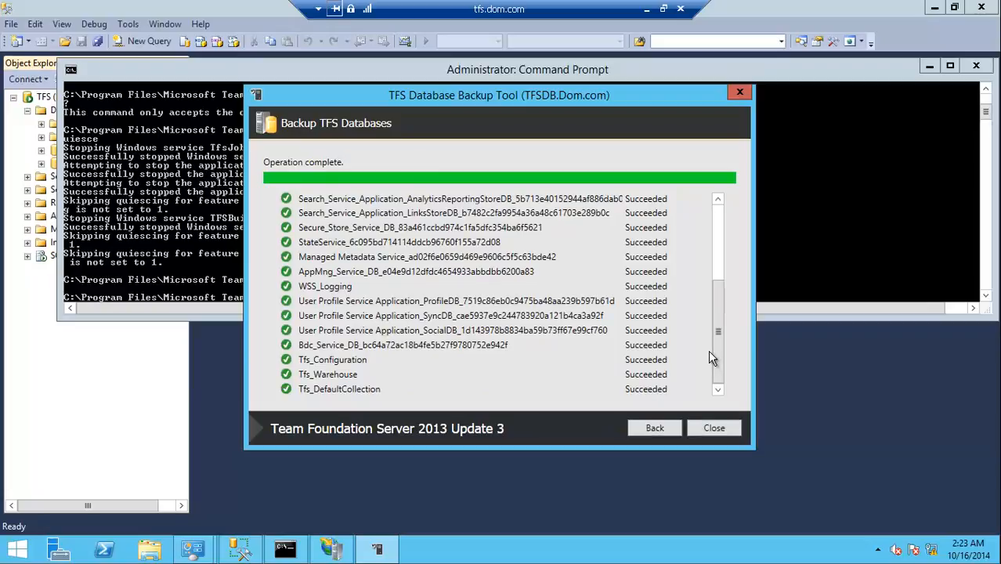
mouse_move(705, 398)
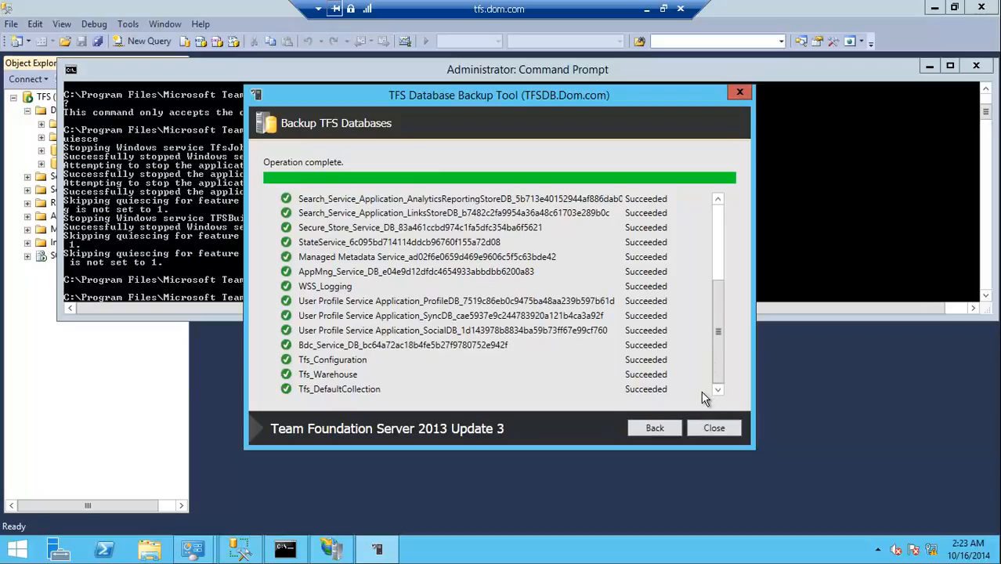